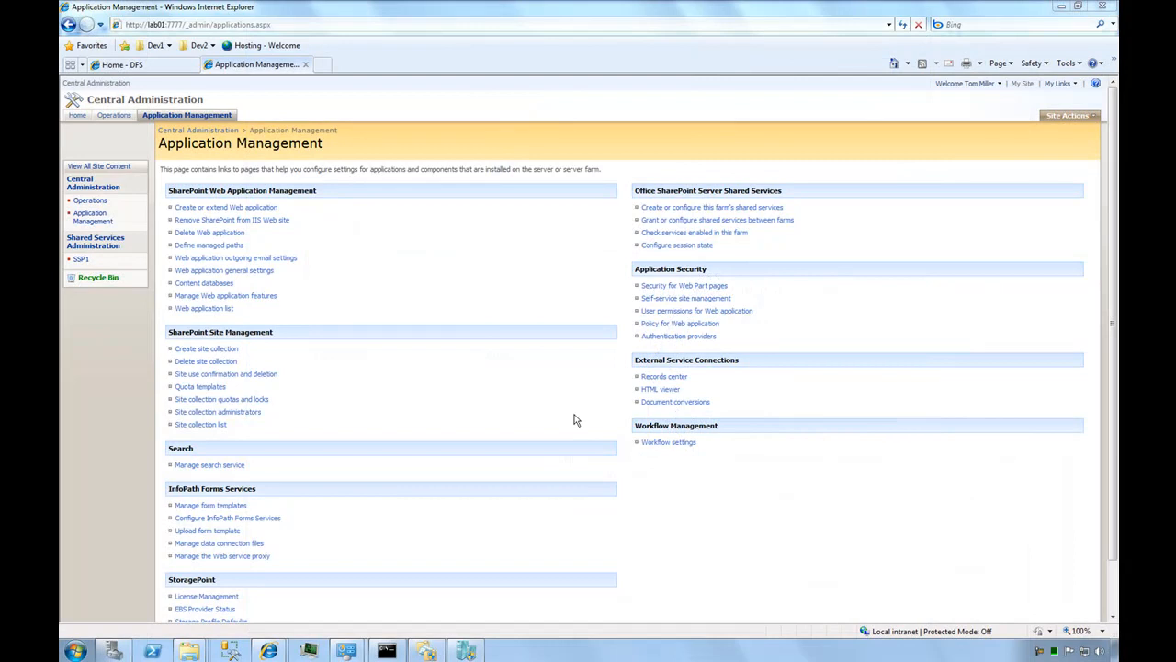
mouse_move(565, 401)
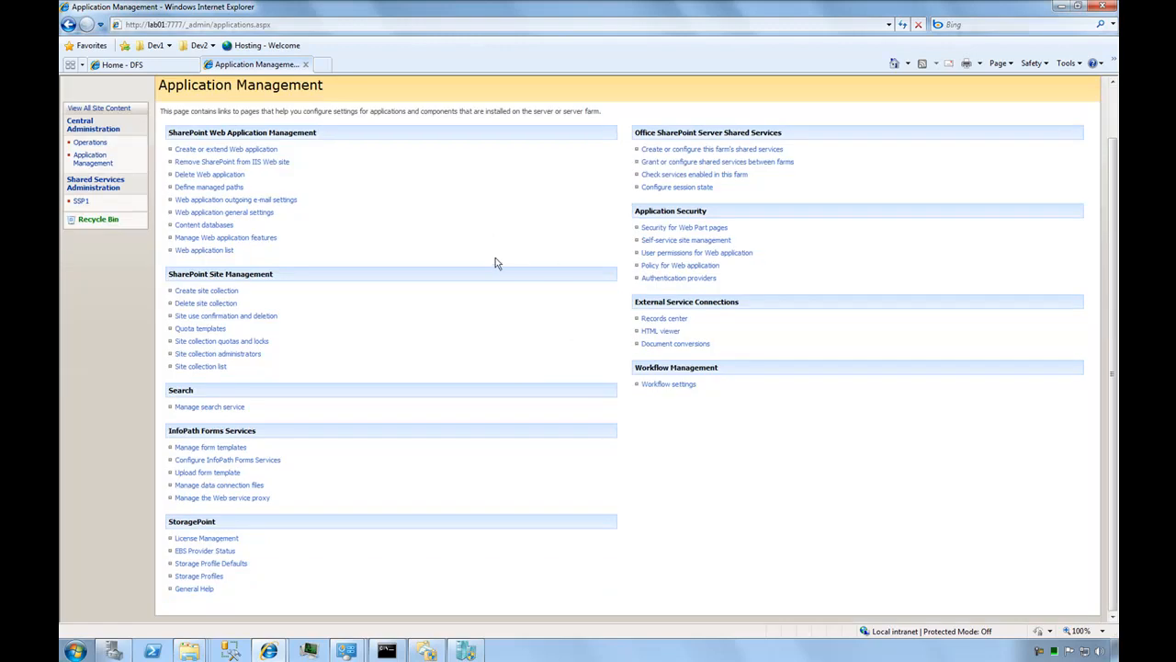
mouse_move(305, 507)
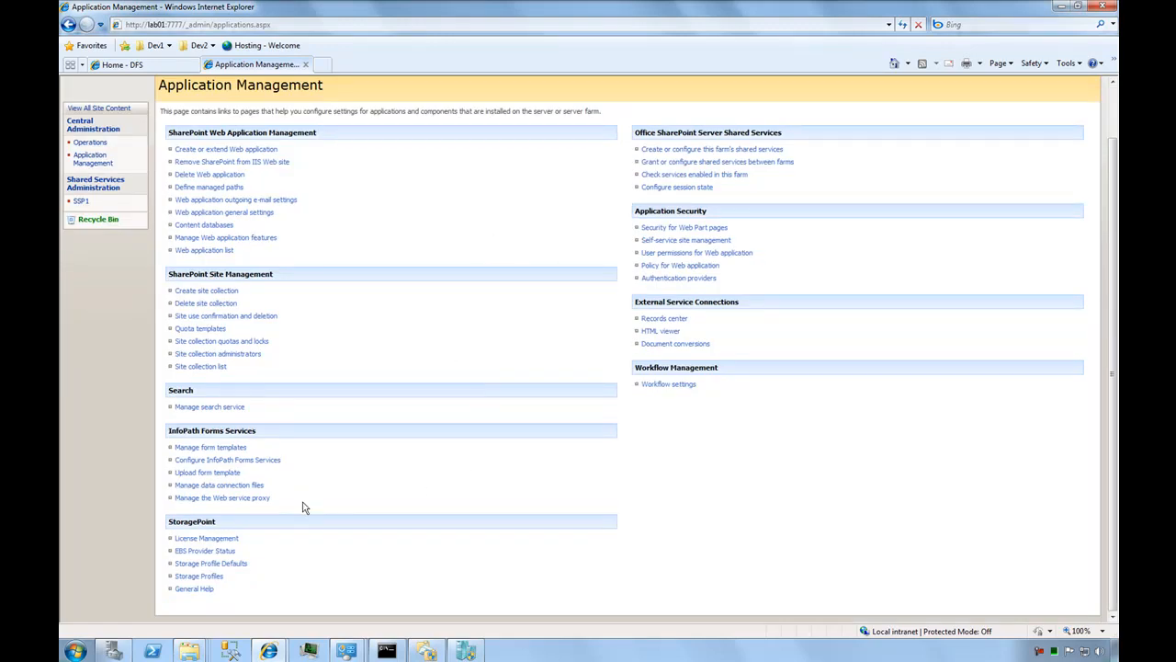
Show the StoragePoint Storage Profiles page listing the four site collection profiles
double_click(191, 522)
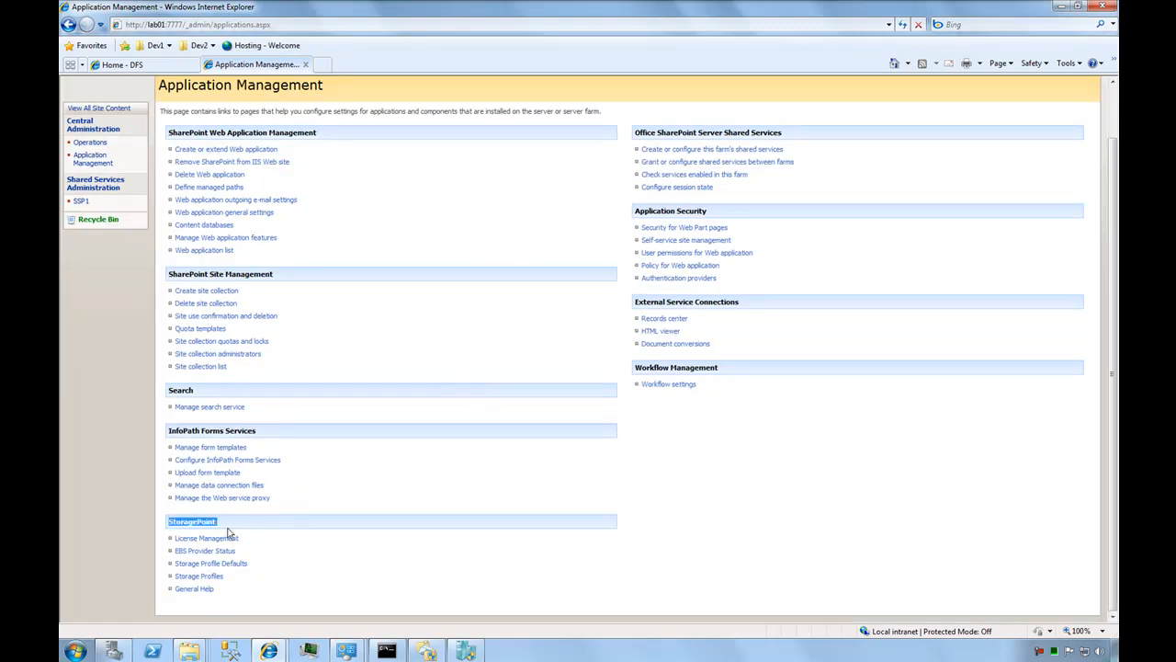
left_click(198, 575)
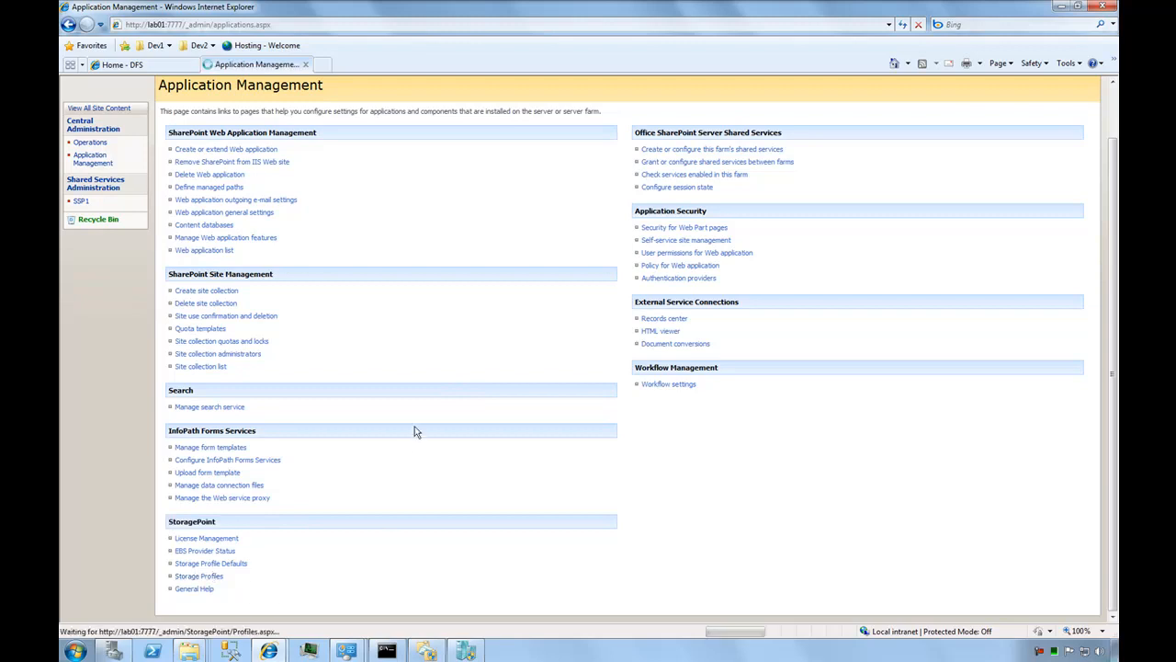
left_click(199, 575)
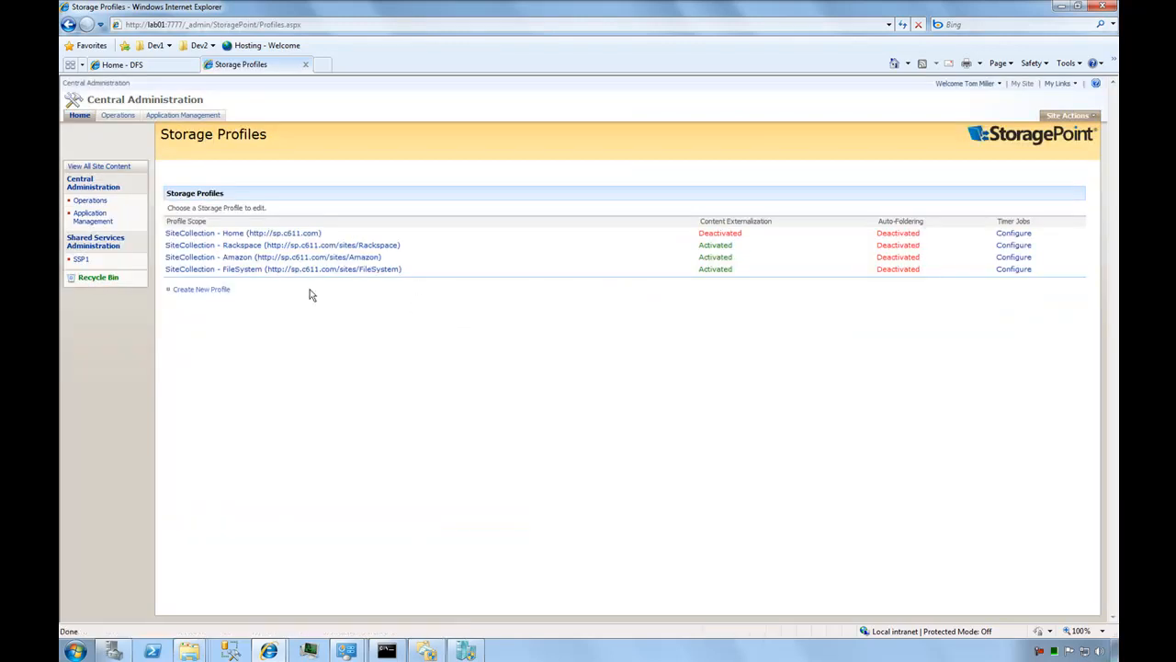
Create a new storage profile scoped to the /sites/DFS site collection
left_click(203, 288)
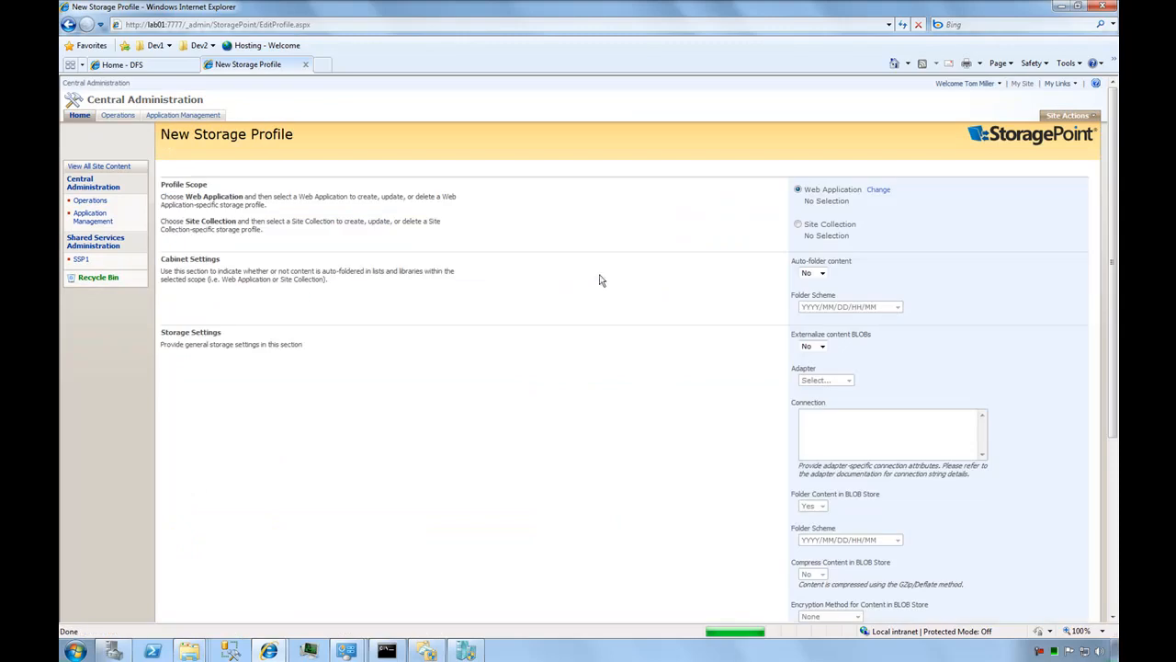
left_click(798, 224)
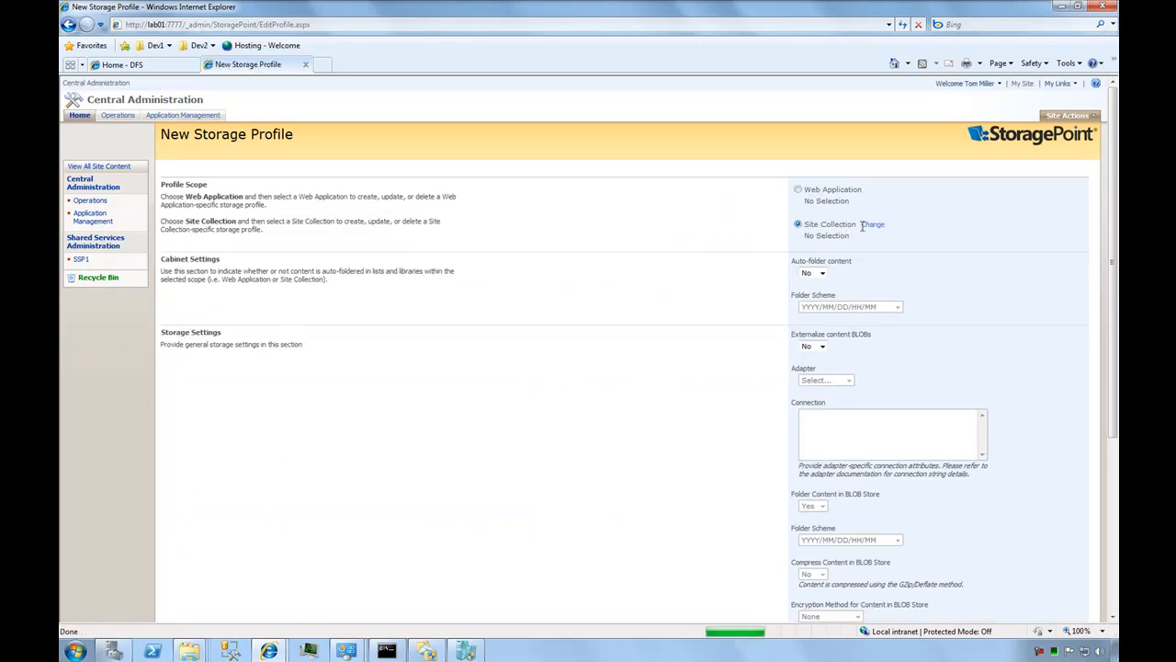
left_click(871, 225)
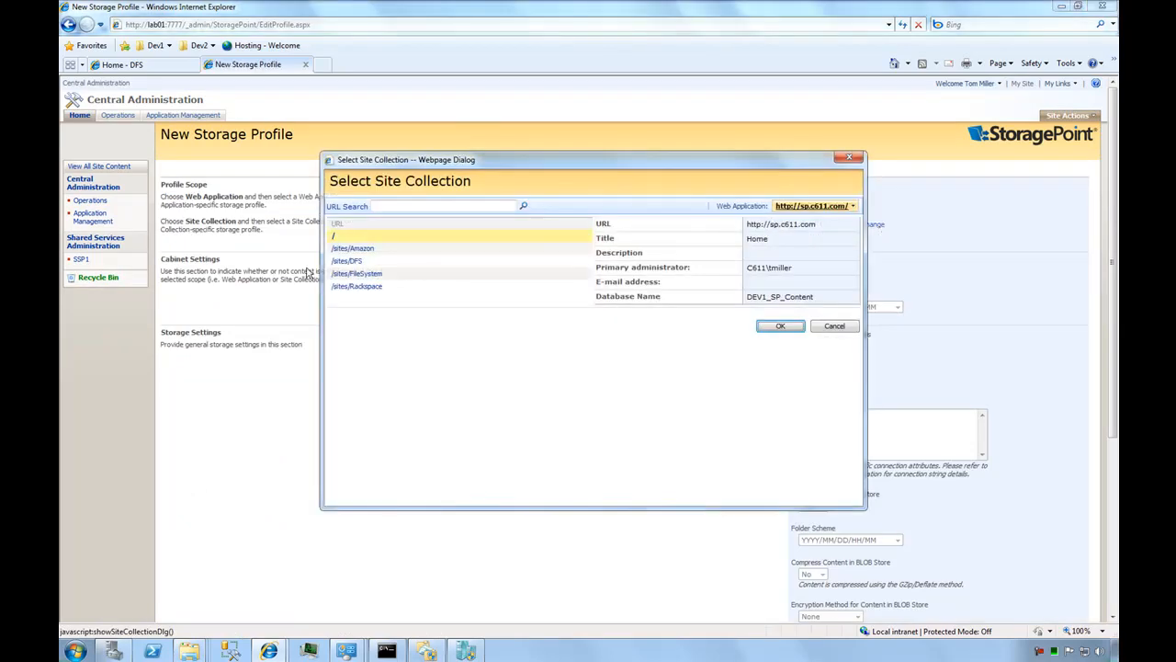
left_click(349, 261)
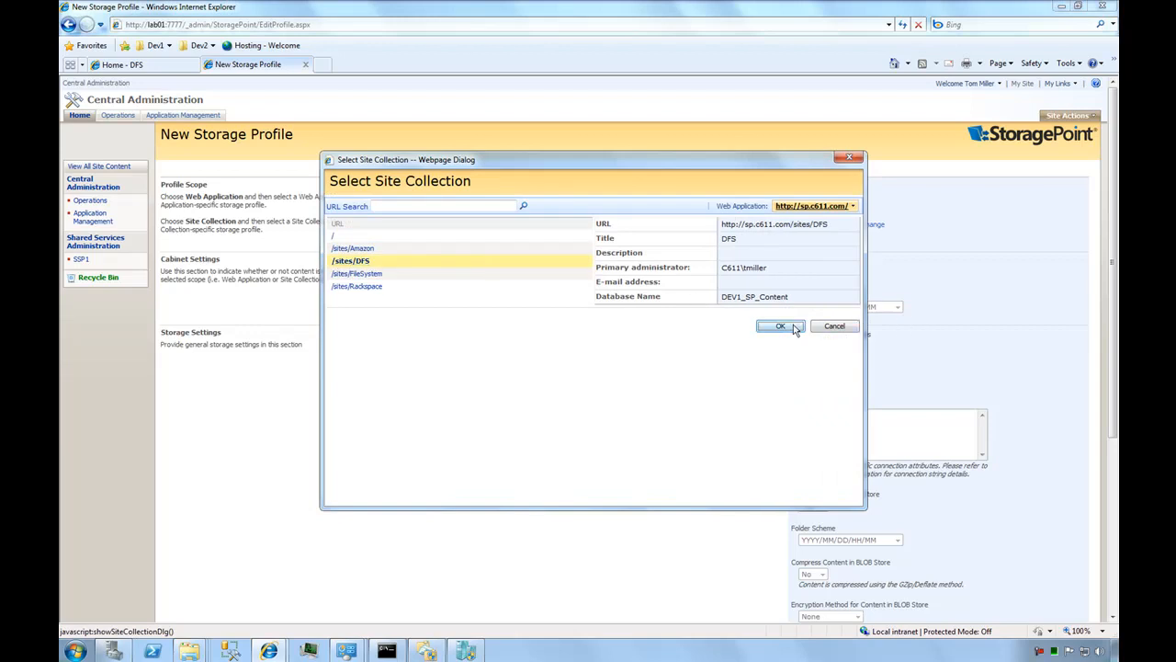
left_click(779, 325)
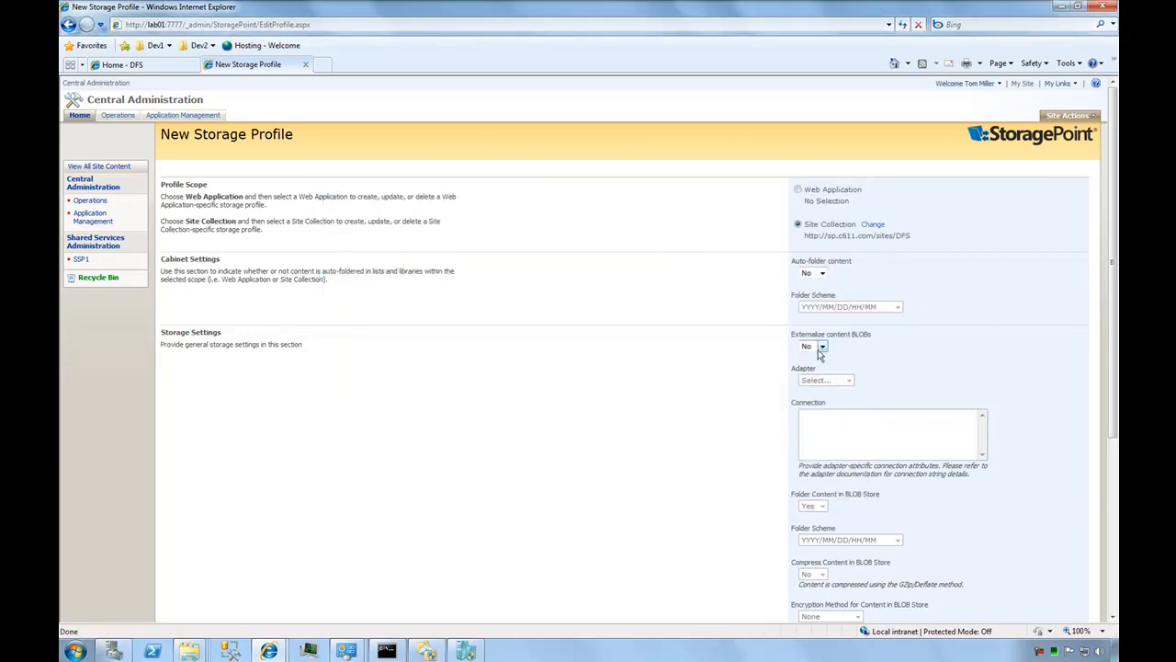
Externalize content BLOBs via the FileSystem adapter with path \\c611.com\dev\DFSBLOBS
left_click(812, 345)
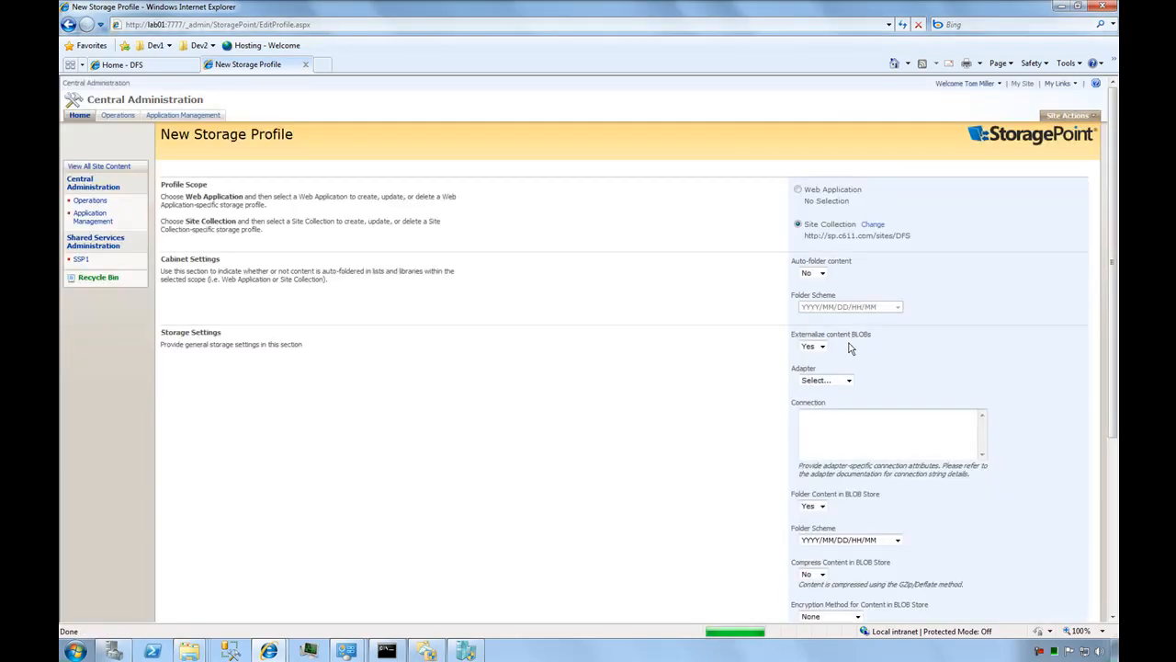
left_click(823, 379)
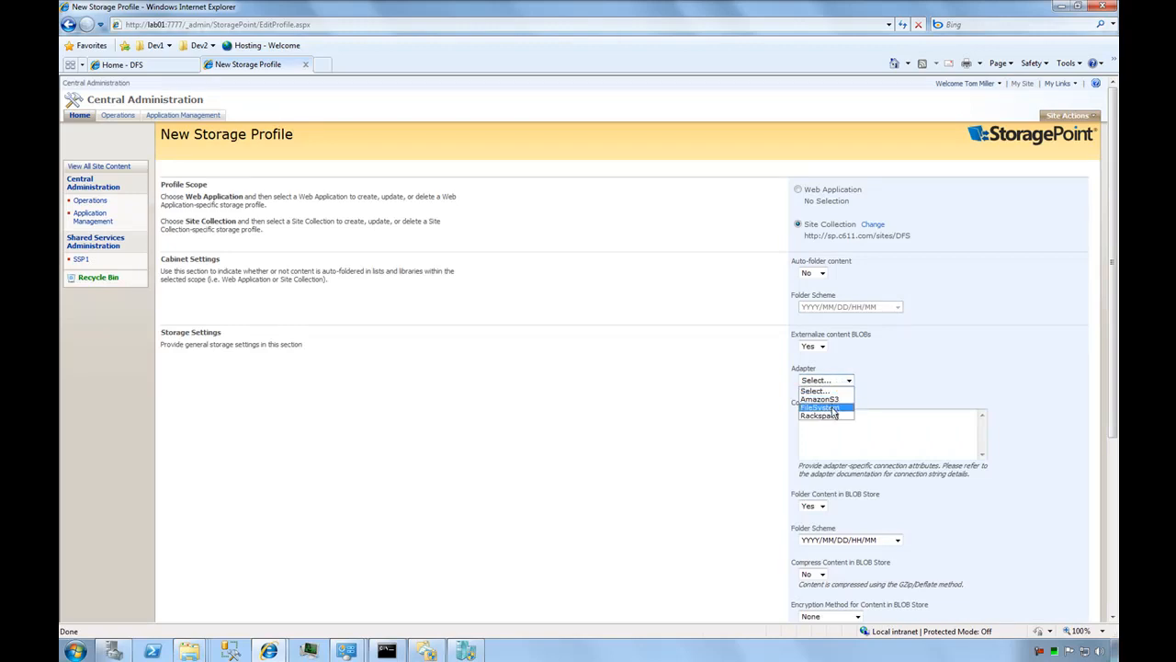
left_click(819, 408)
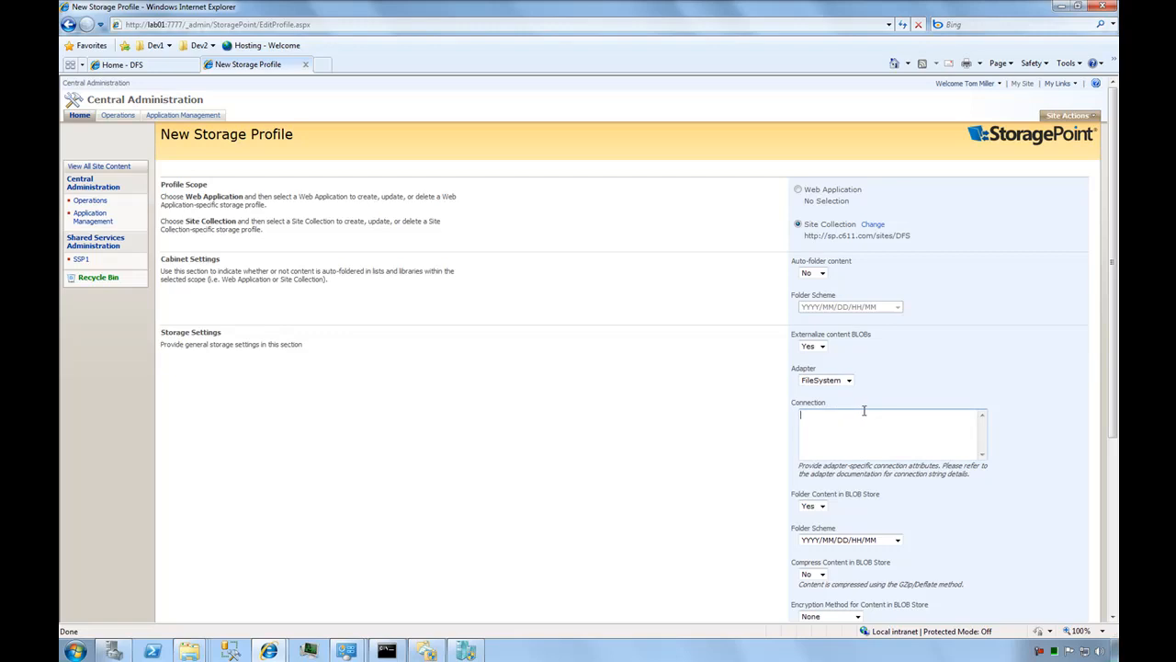
type("path=\\\\c611.com\\dev\\DFSBLOBS")
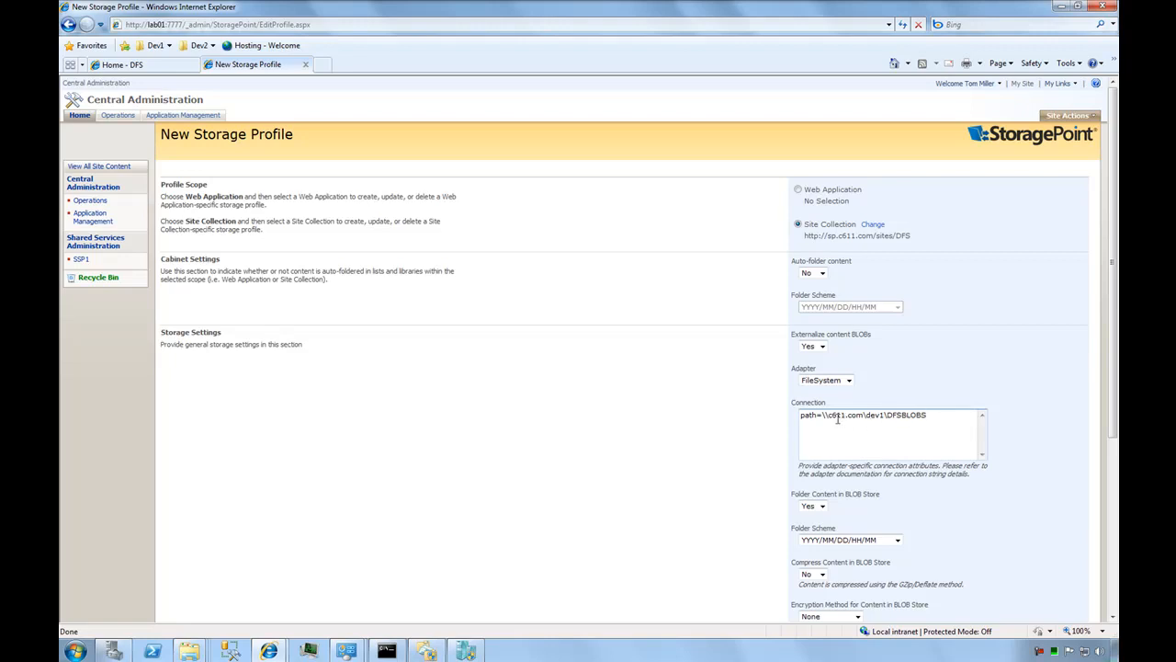
mouse_move(755, 441)
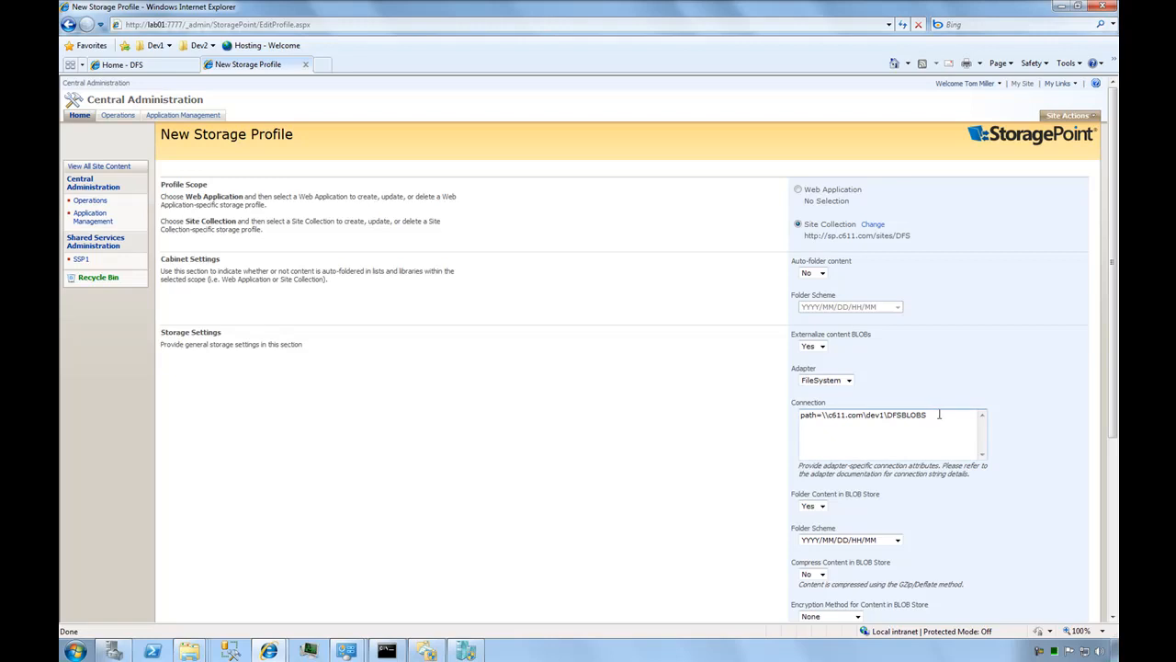
mouse_move(708, 420)
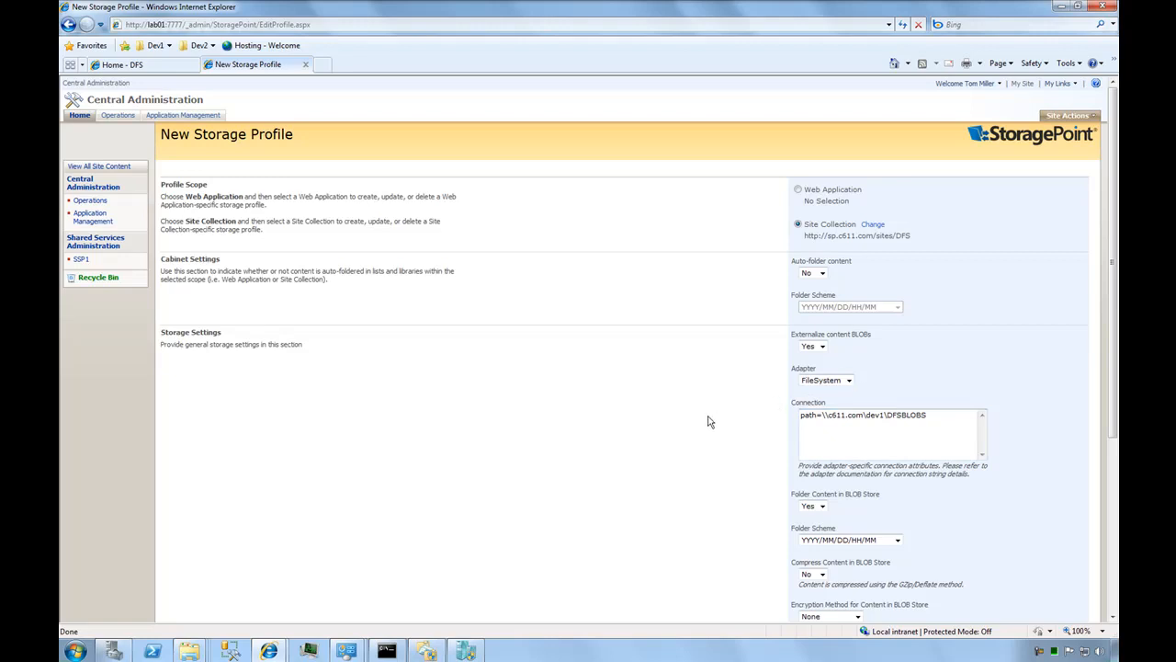
Turn off BLOB-store foldering, run Test Storage Settings successfully, and save the profile
left_click(821, 261)
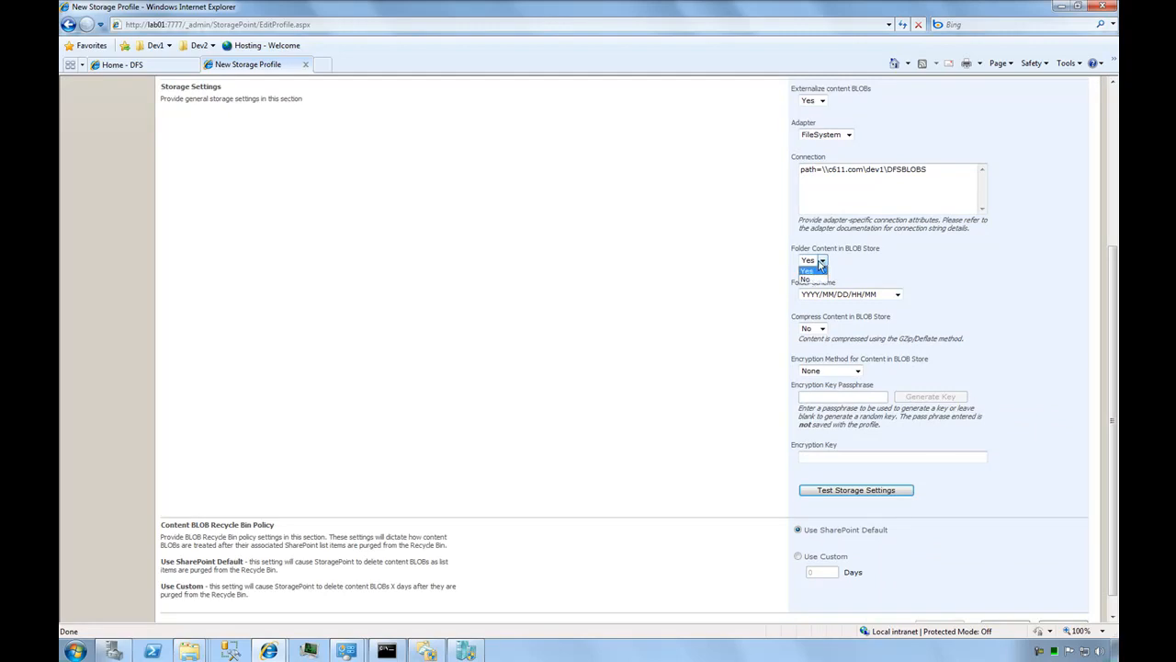
left_click(812, 272)
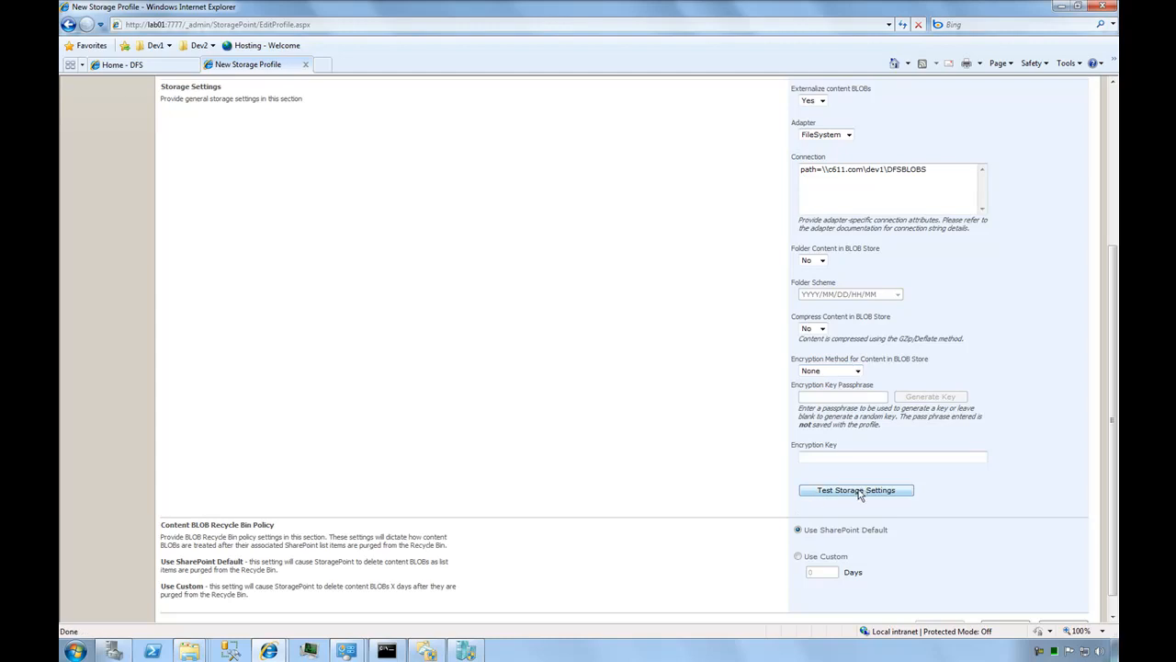
left_click(857, 489)
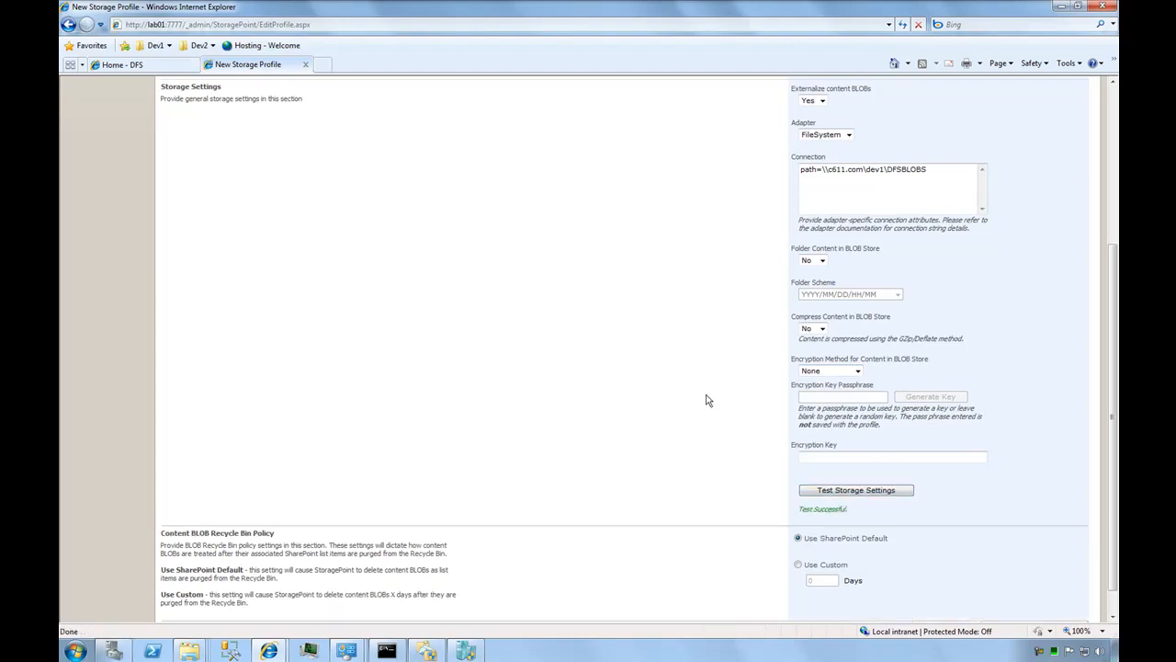
mouse_move(678, 380)
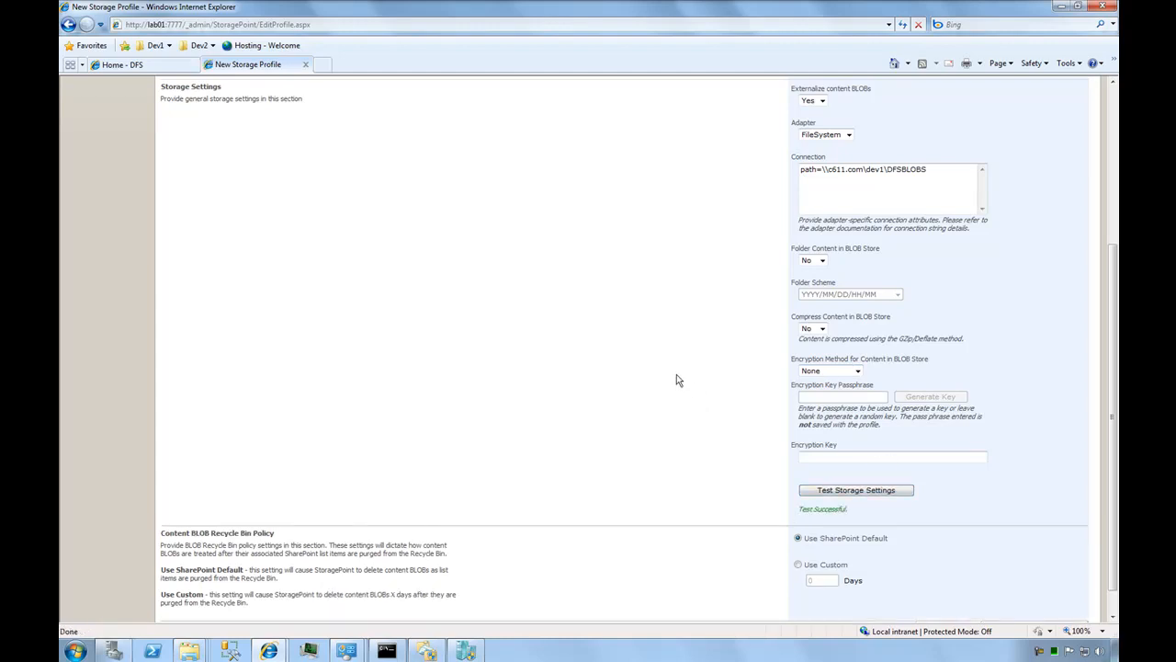
scroll("down", 3)
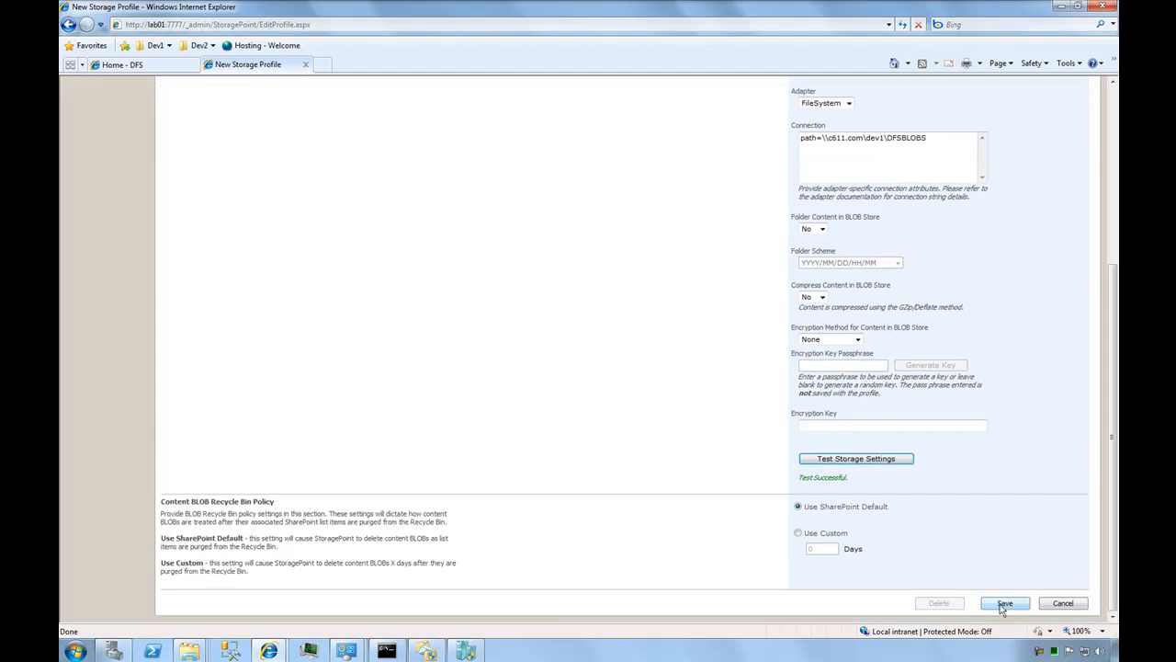
left_click(1003, 602)
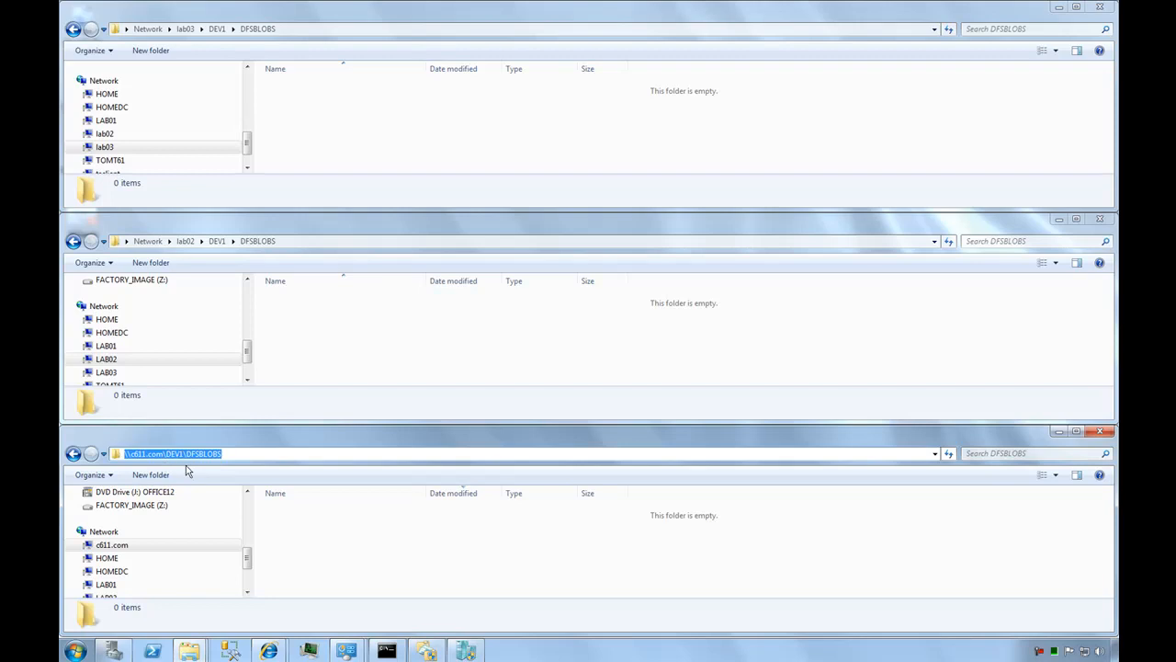
mouse_move(360, 580)
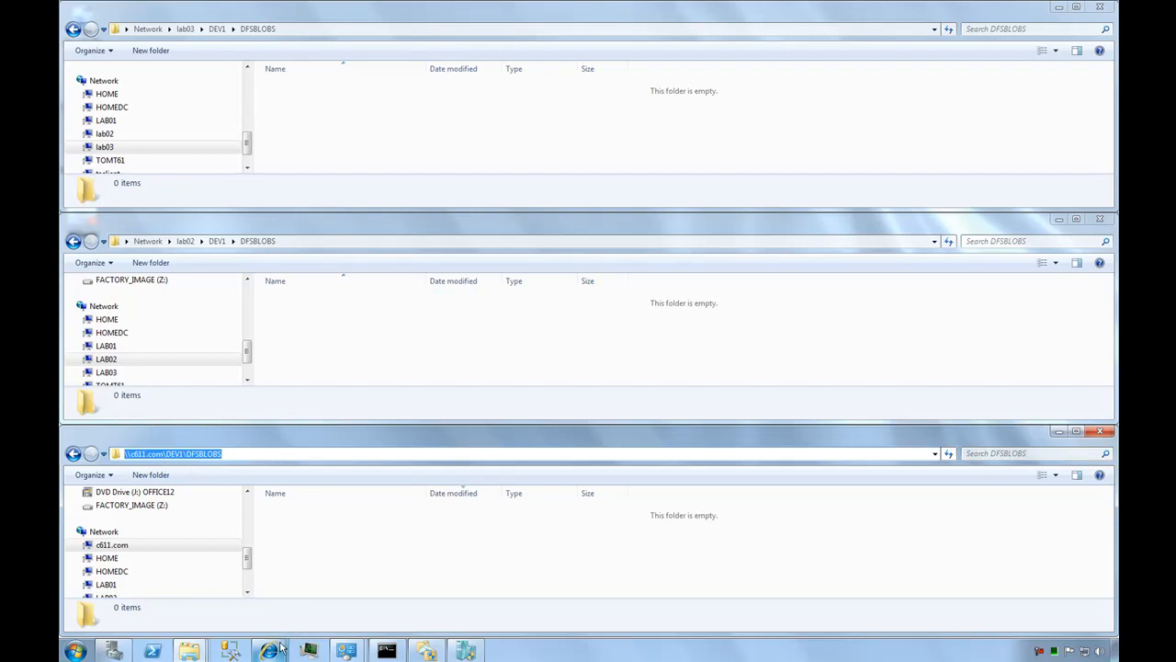
Navigate the third Explorer window to \\d011.com\DEV1\DFSBLOBS
key("Return")
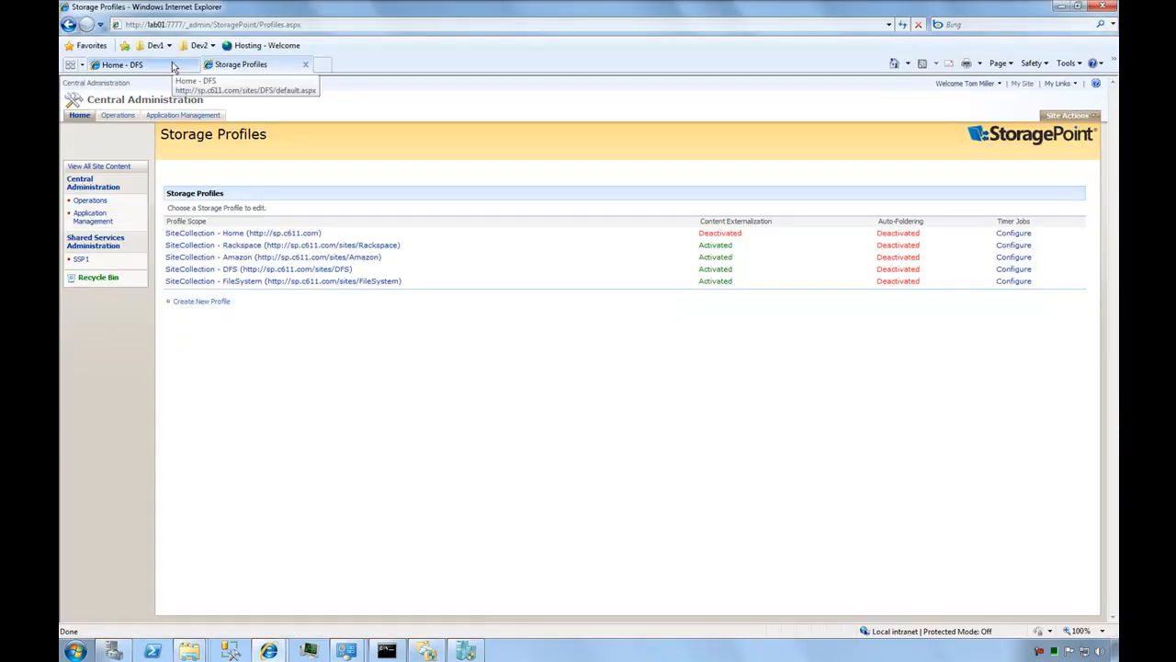
Upload the eight checked sample files to the DFS site's Shared Documents via Upload Multiple Documents
left_click(121, 65)
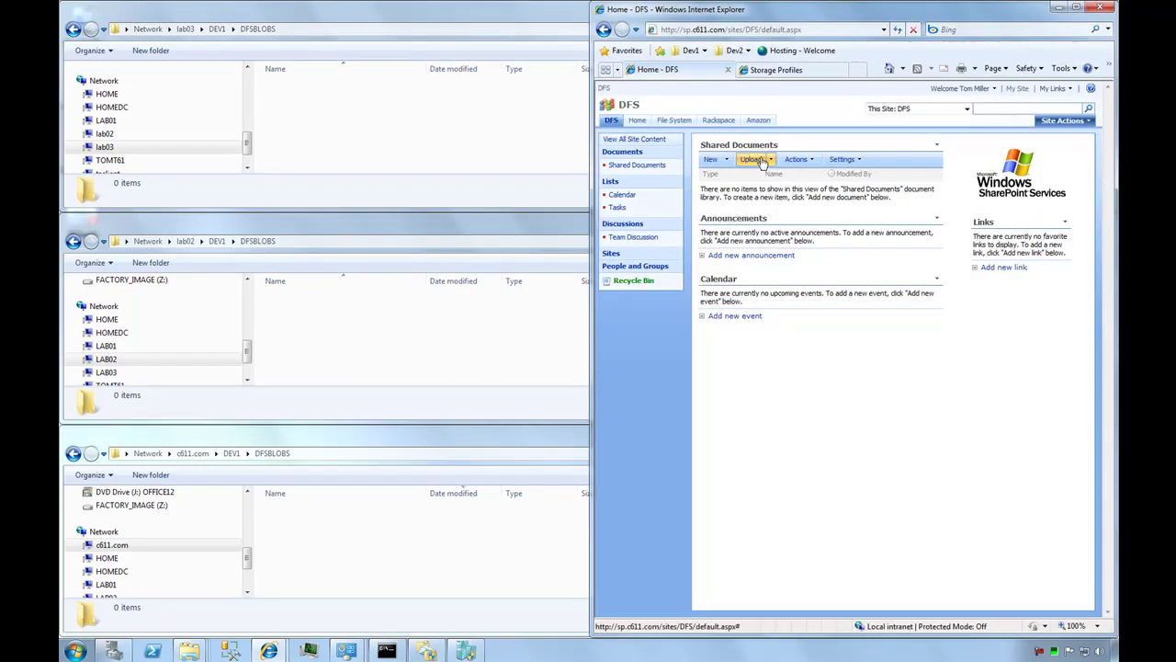
left_click(750, 158)
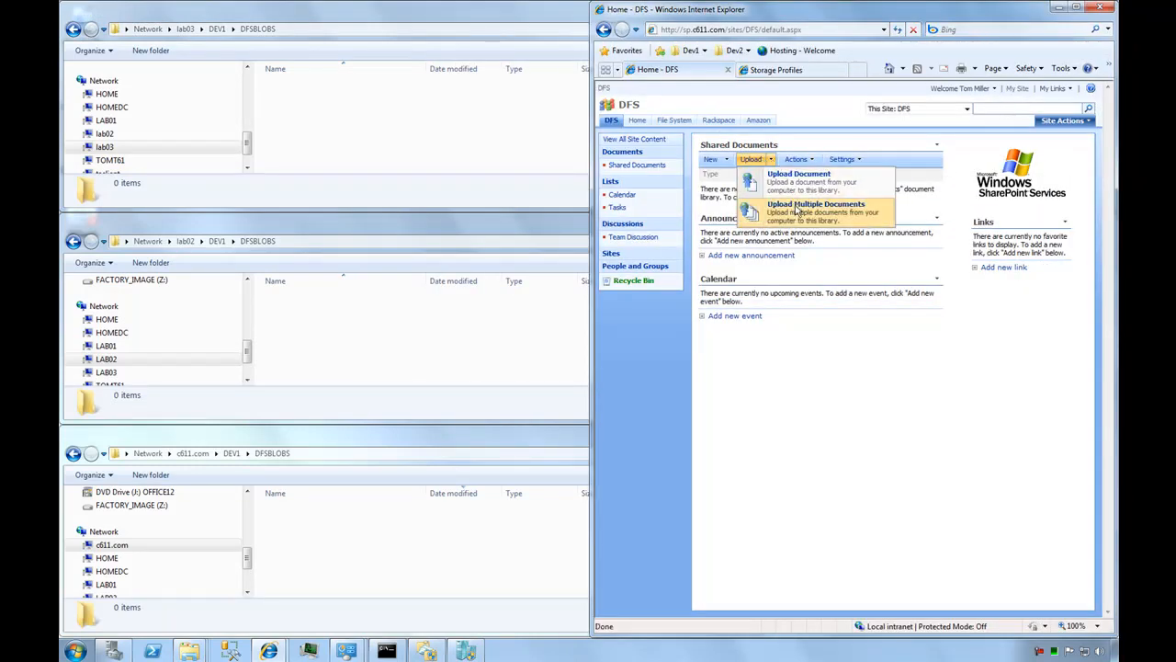
left_click(797, 173)
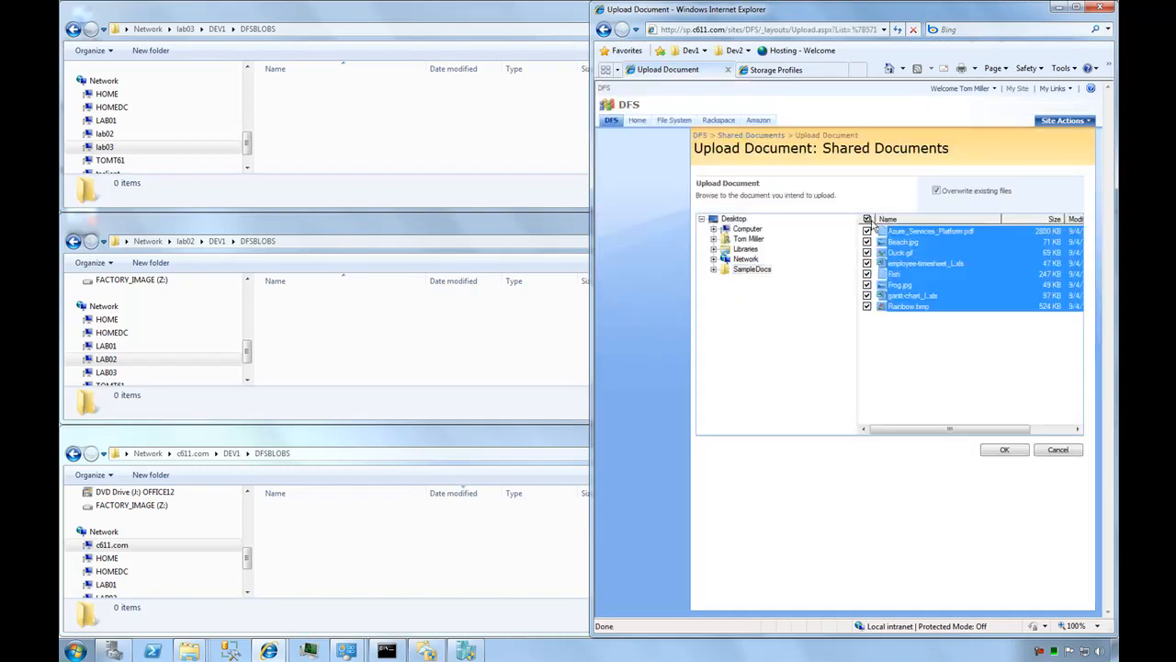
left_click(1004, 448)
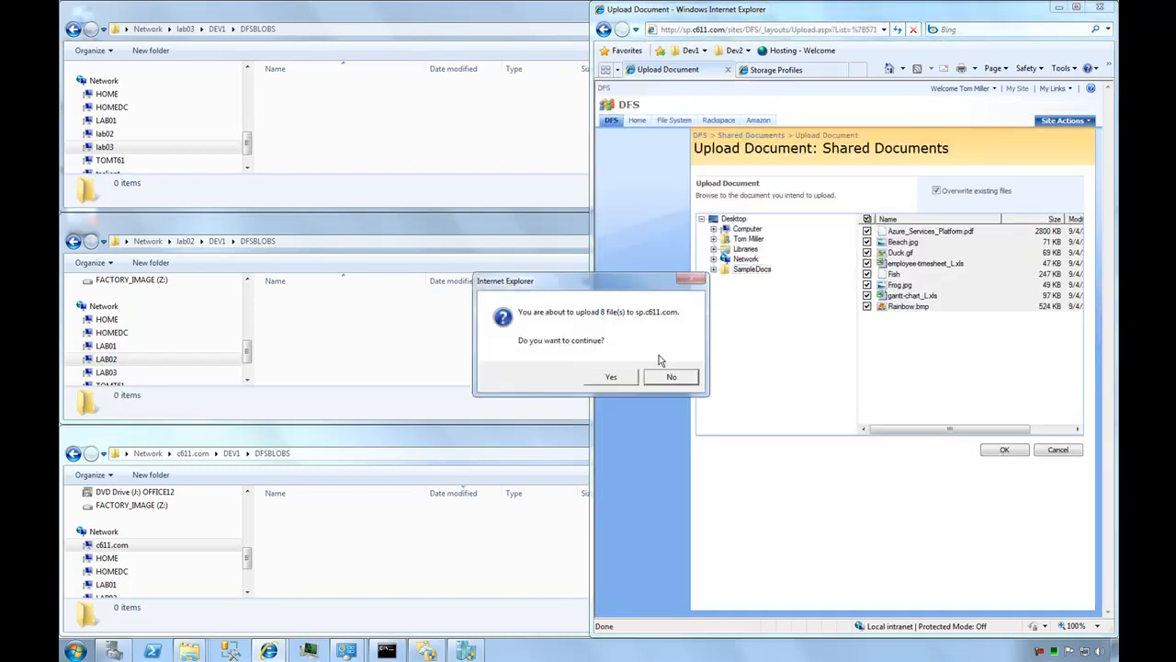
left_click(610, 377)
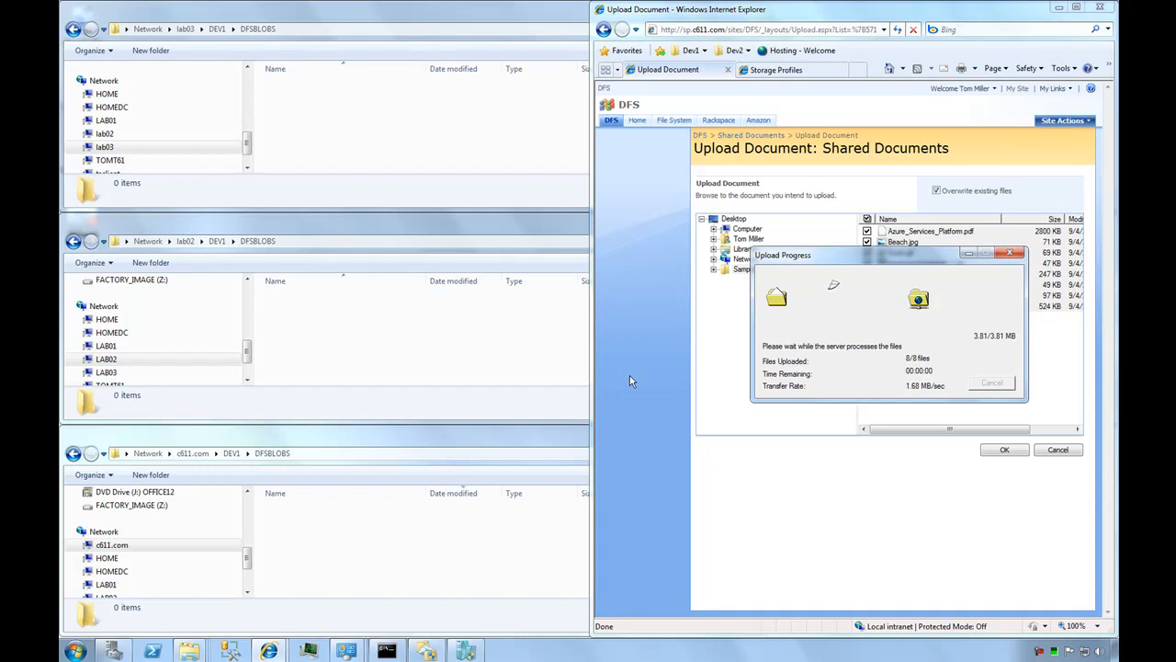
left_click(1003, 449)
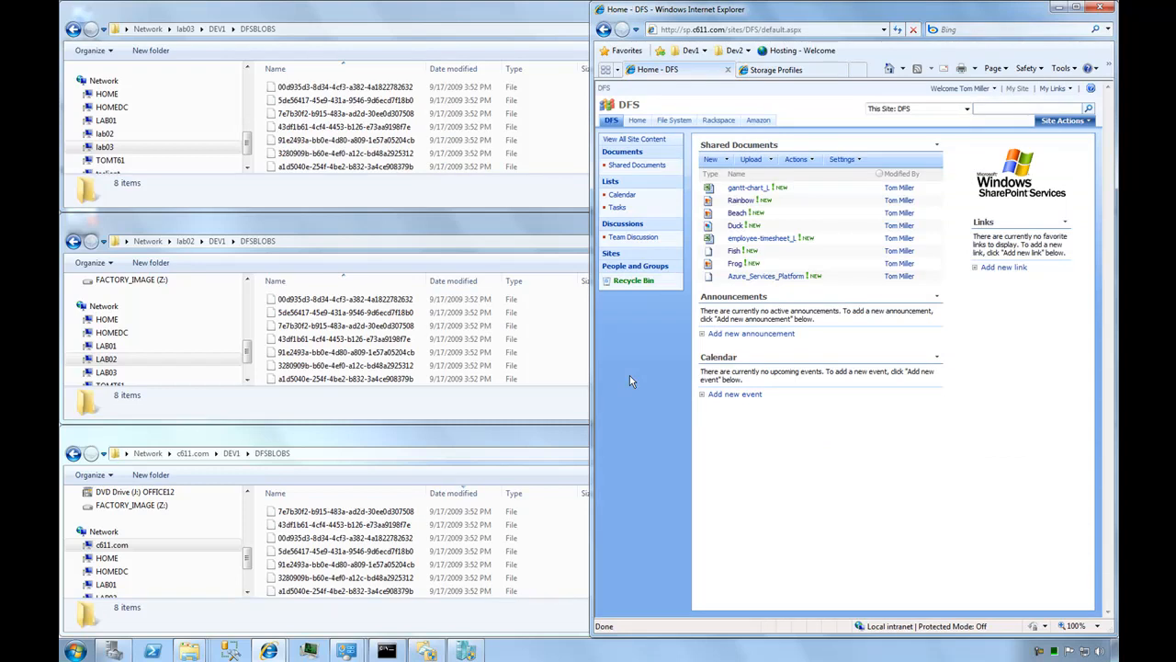
mouse_move(547, 346)
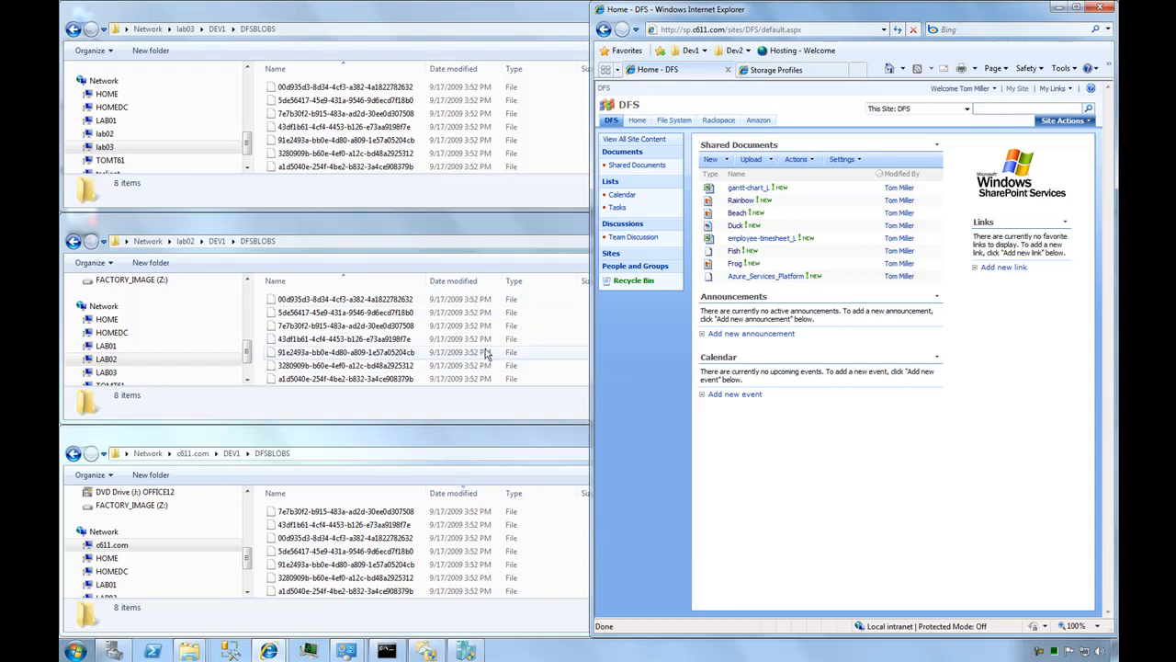
mouse_move(610, 358)
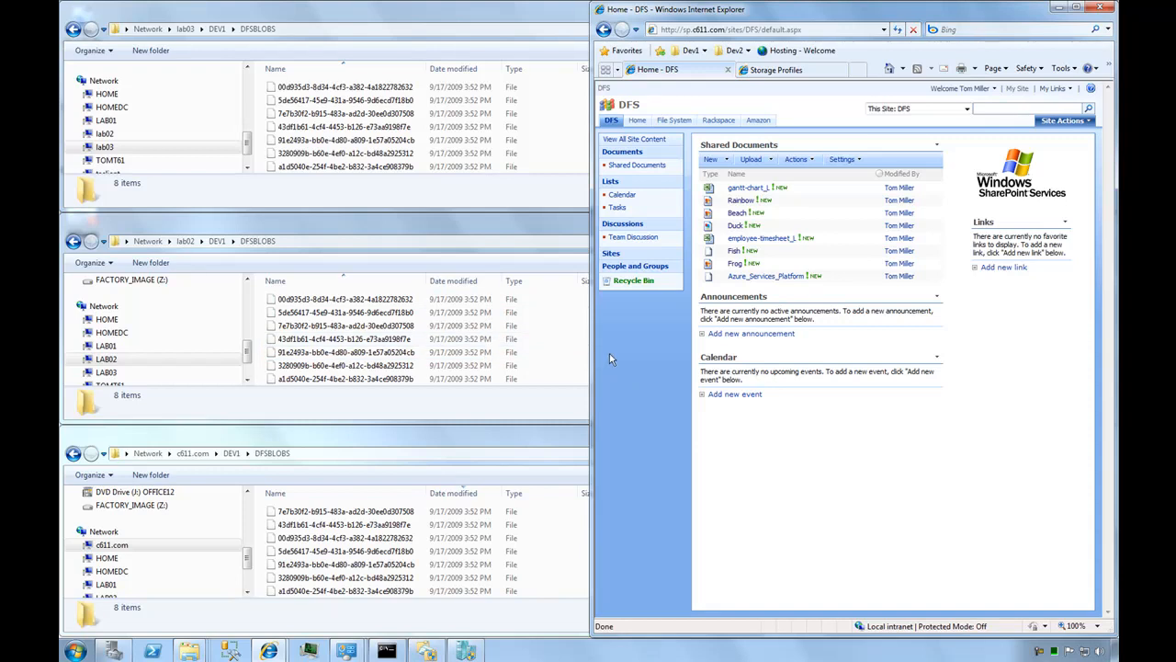
mouse_move(632, 371)
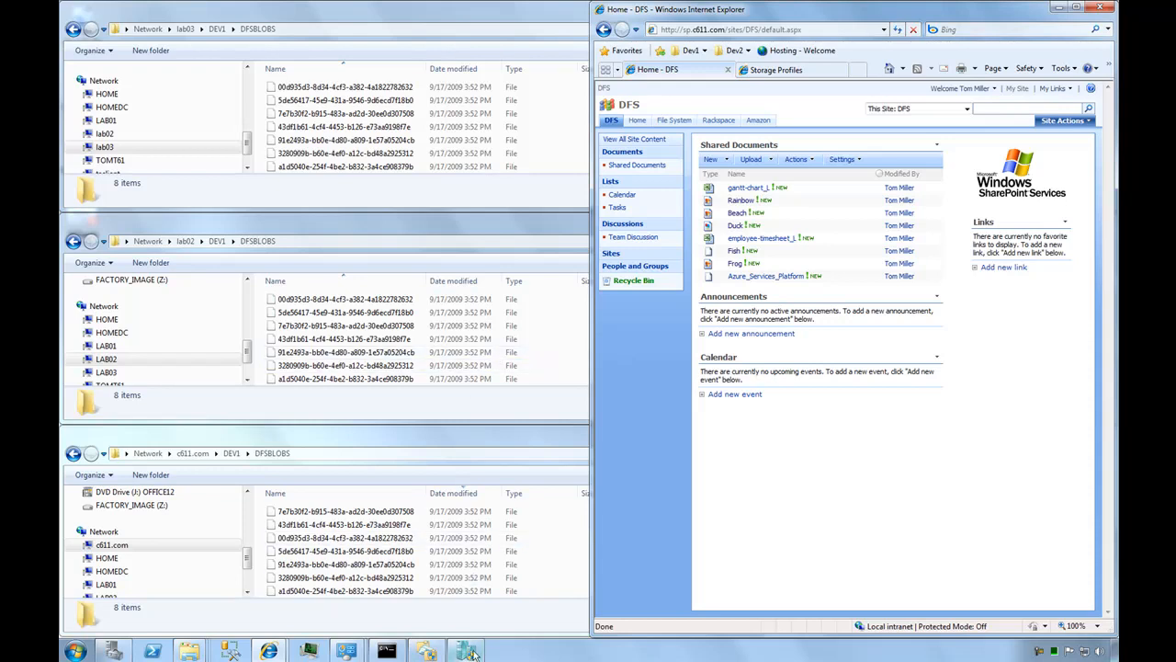
Pause the Lab02 virtual machine from its context menu, leaving Lab01 and Lab03 running
left_click(467, 651)
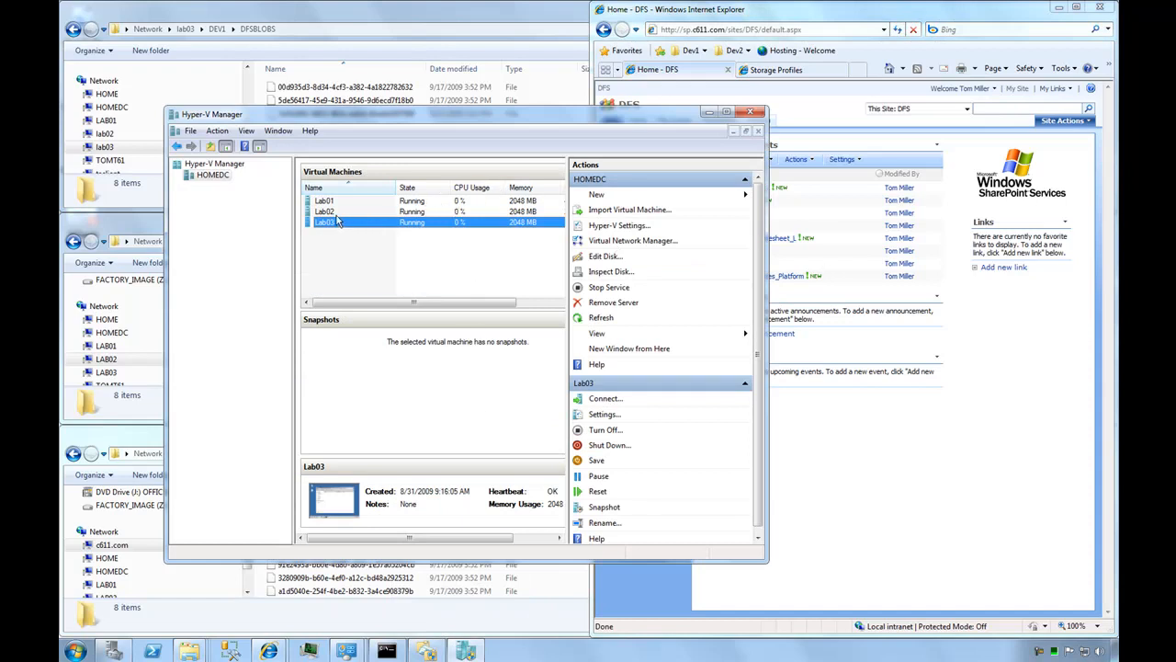
right_click(324, 221)
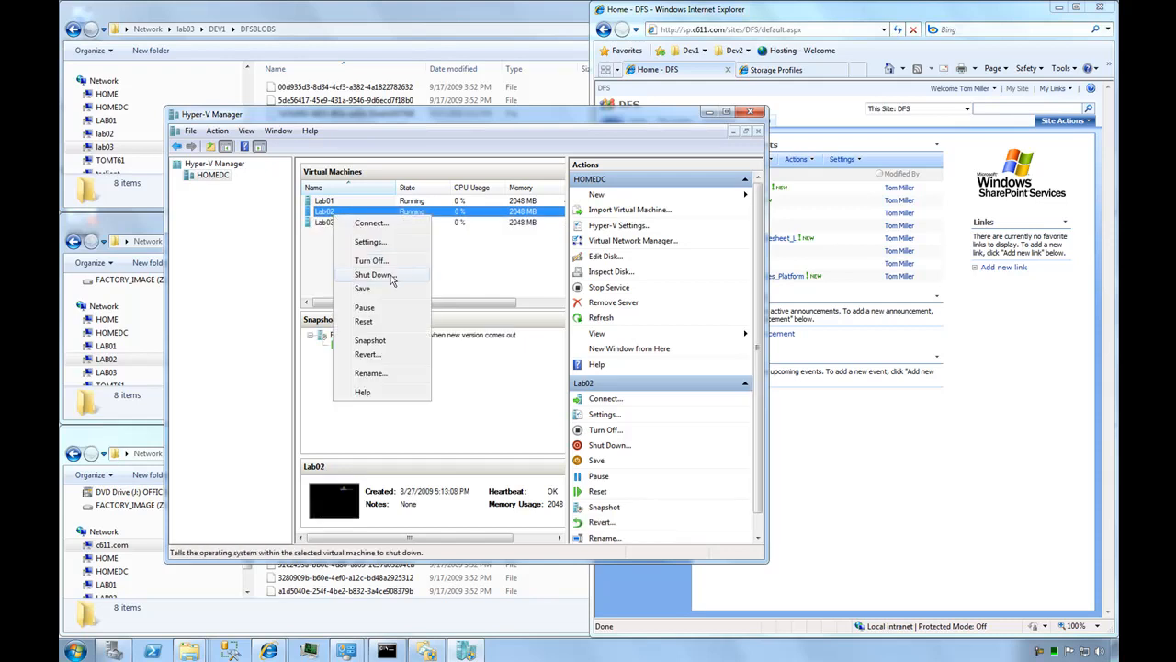
left_click(364, 307)
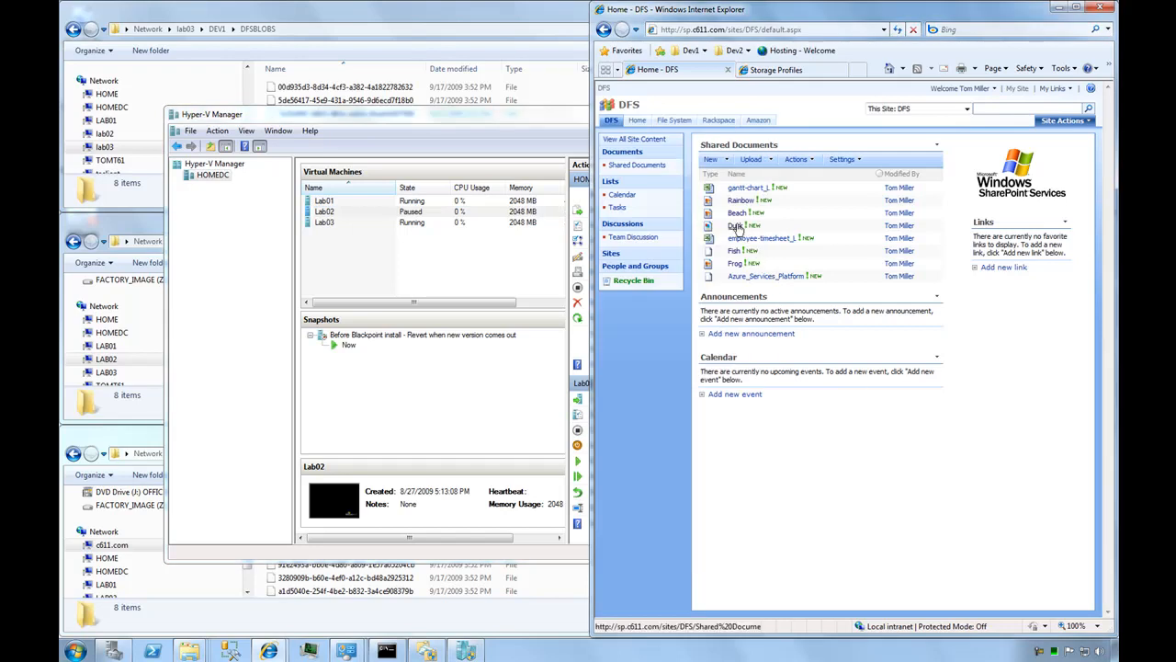
View the Duck image, then the Rainbow image, confirming the warning dialog
left_click(735, 224)
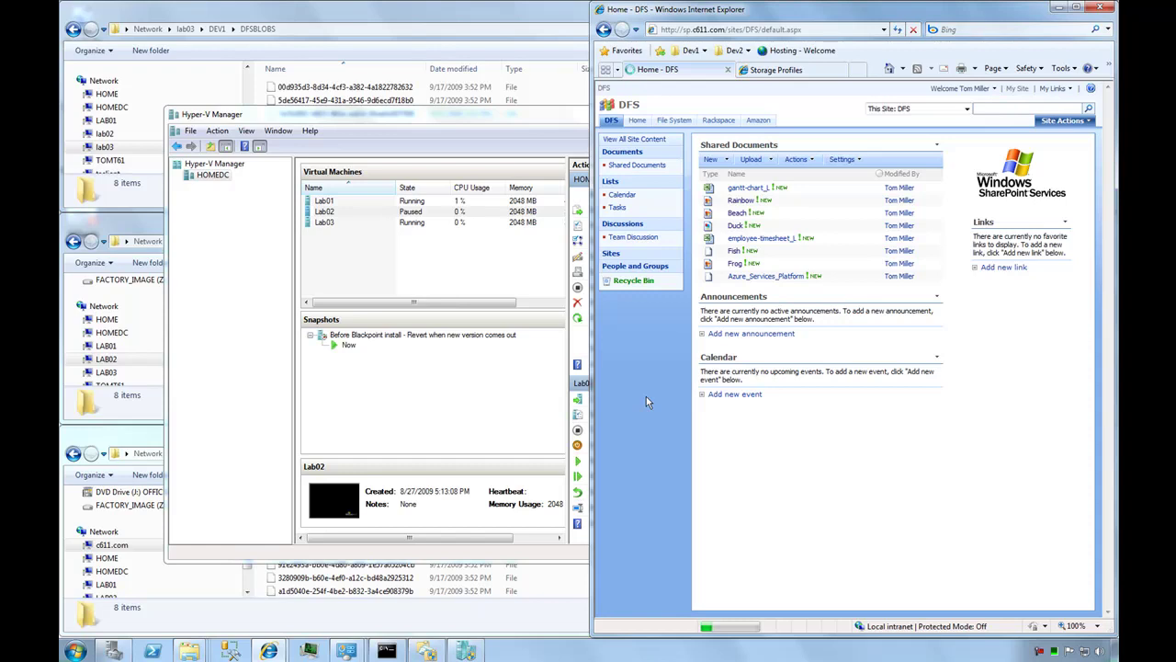
left_click(739, 224)
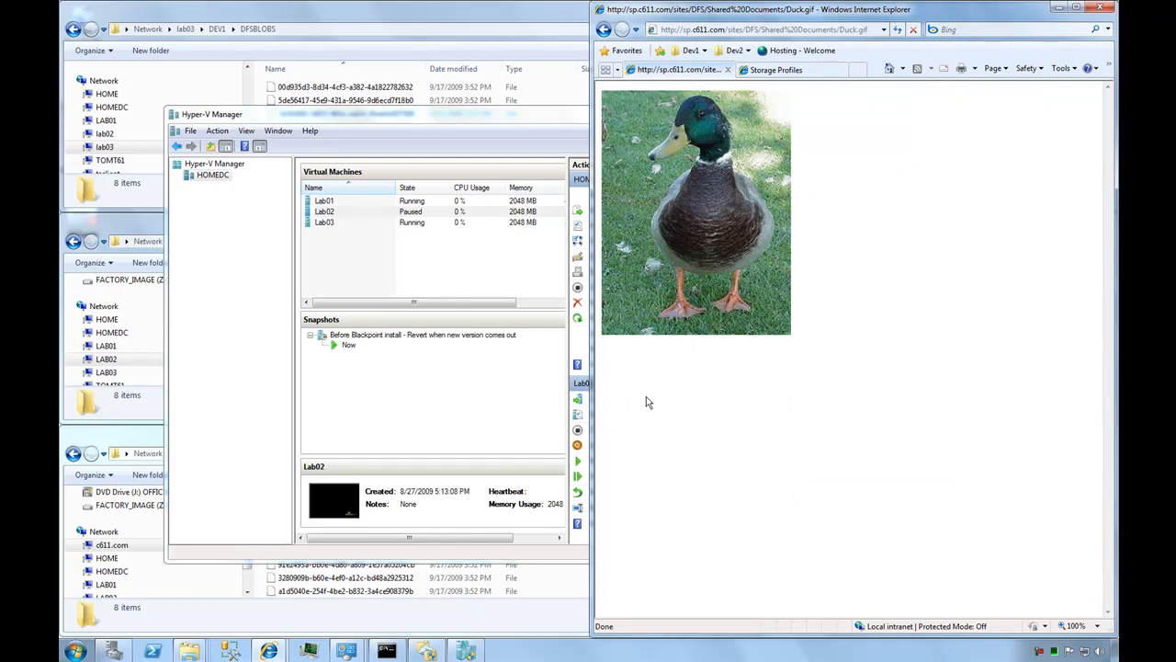
left_click(603, 30)
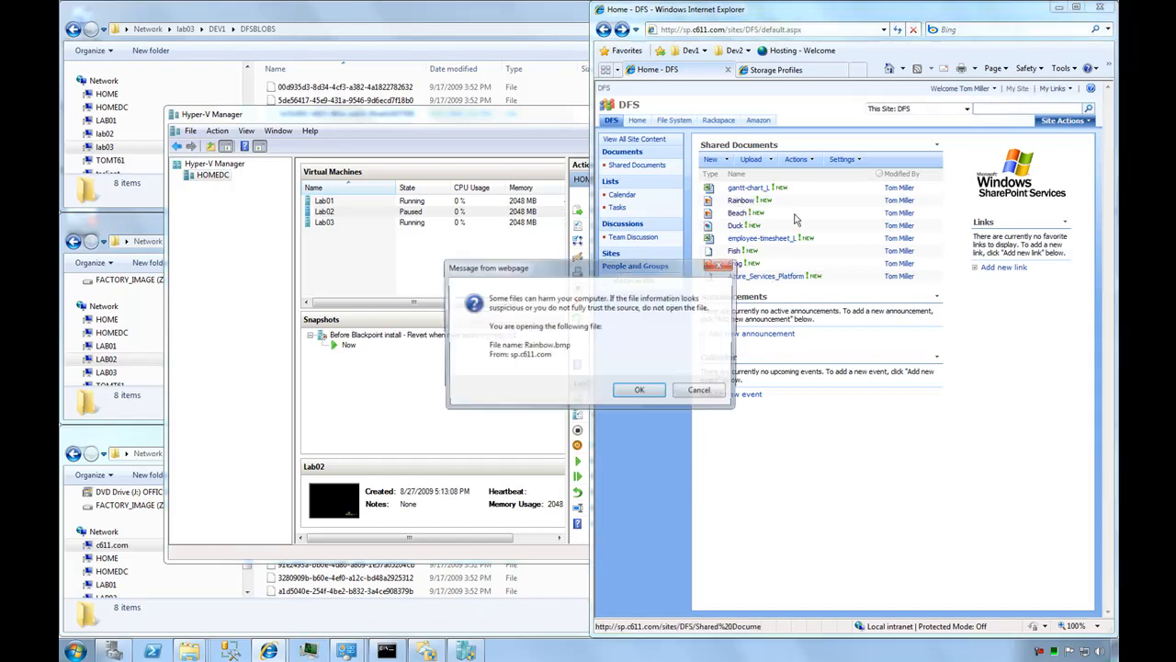
left_click(640, 389)
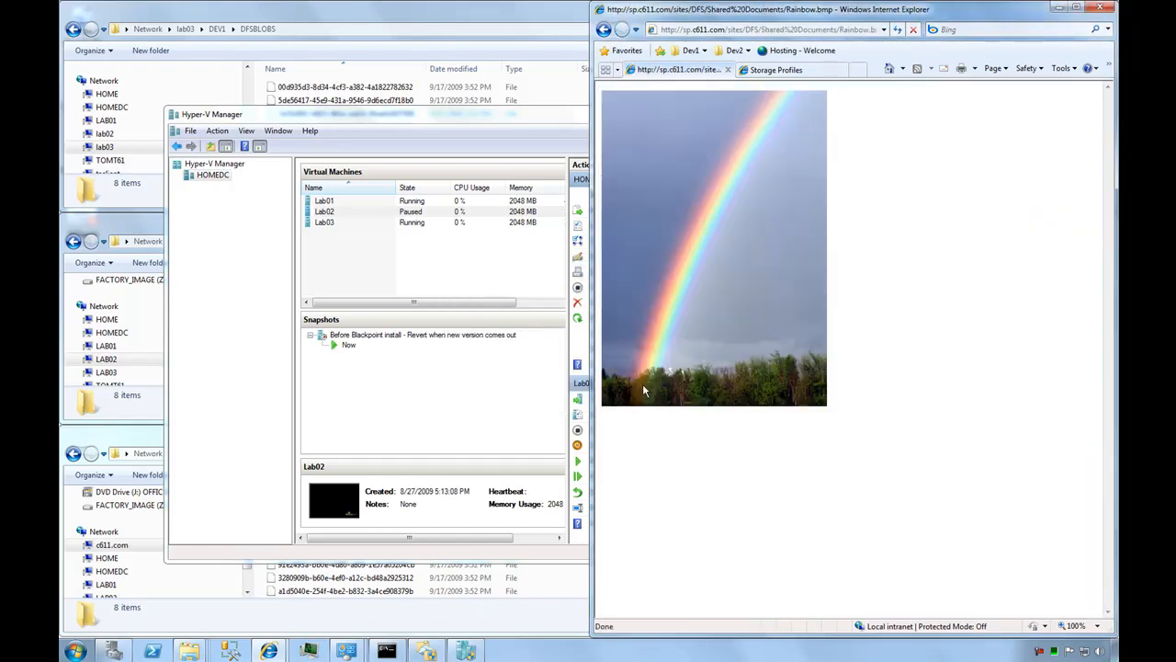